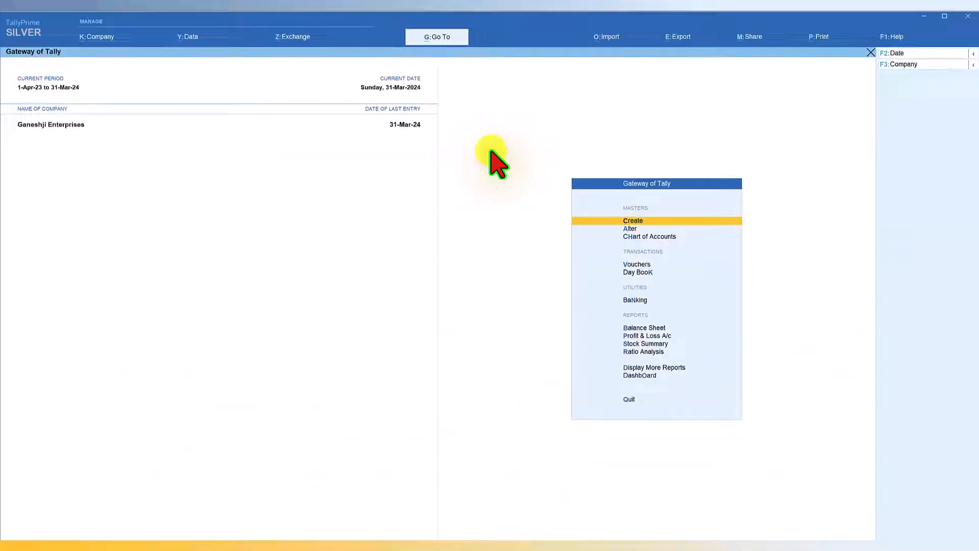
# - Bring up the Go To List of Reports for Ganeshji Enterprises from the Gateway of Tally
pyautogui.click(436, 36)
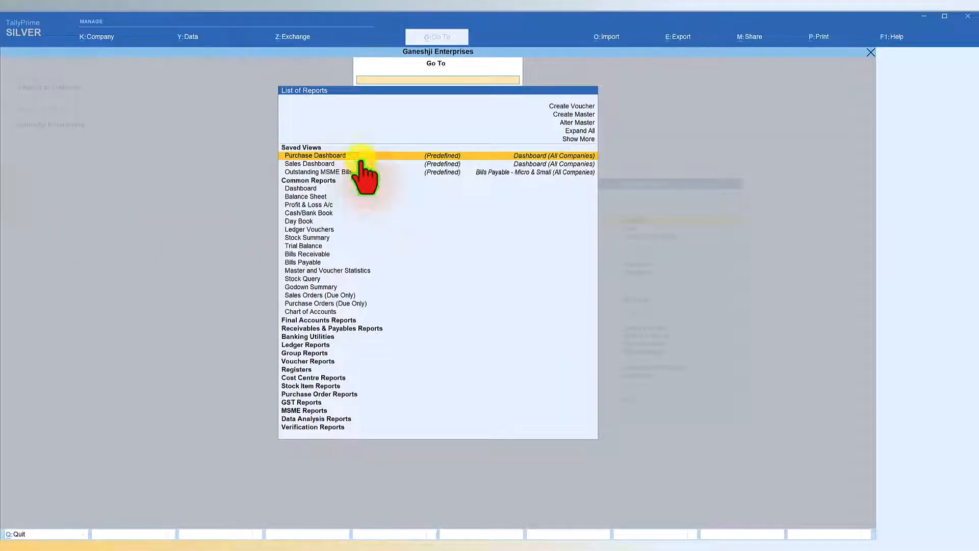
pyautogui.moveTo(281, 294)
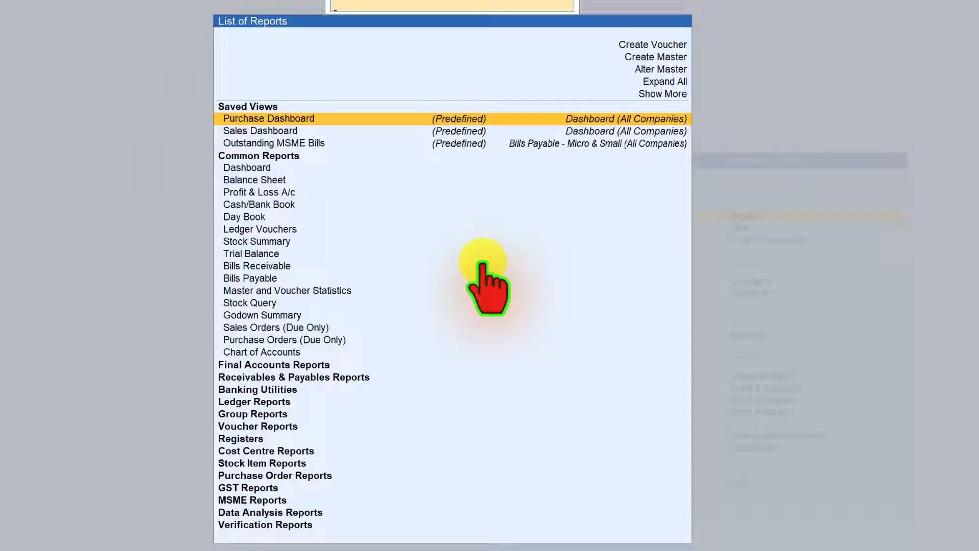
pyautogui.moveTo(440, 281)
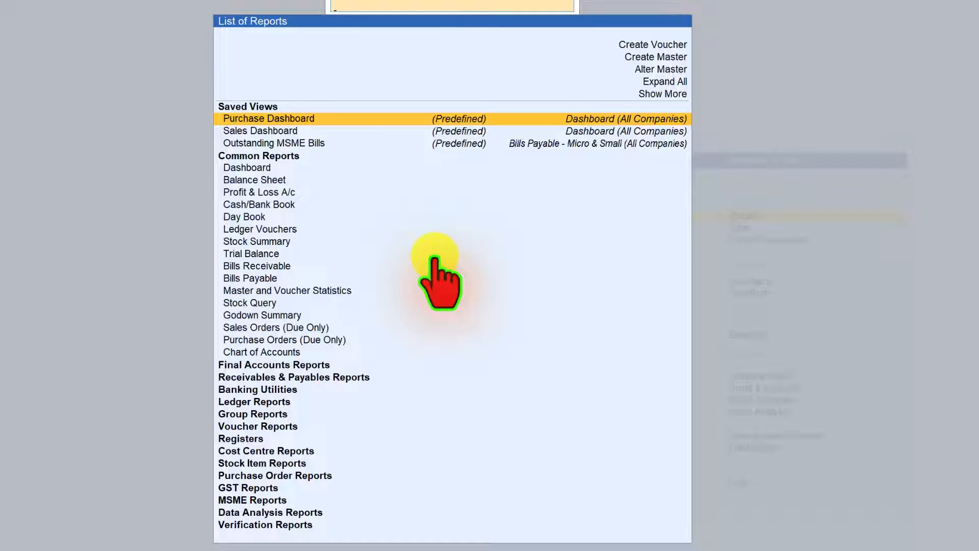
pyautogui.moveTo(269, 125)
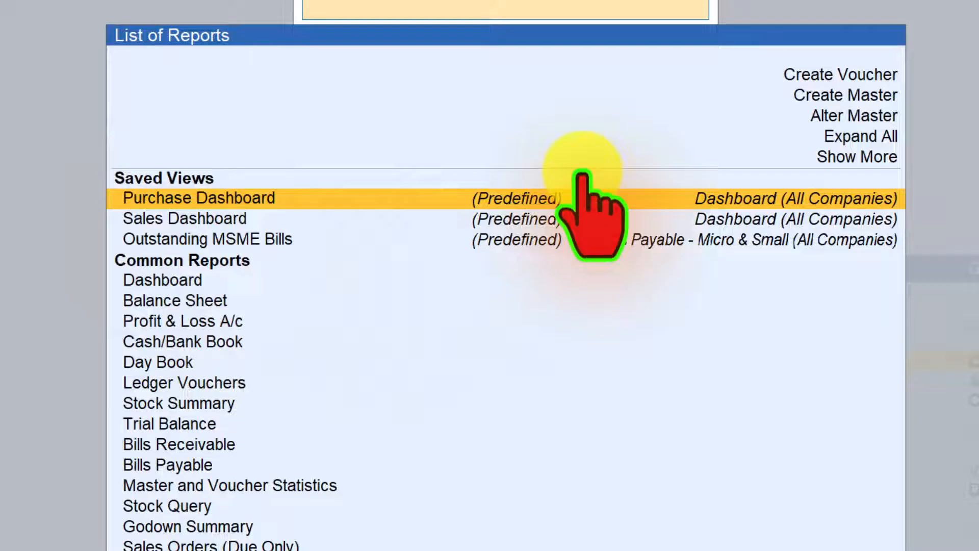
pyautogui.moveTo(318, 300)
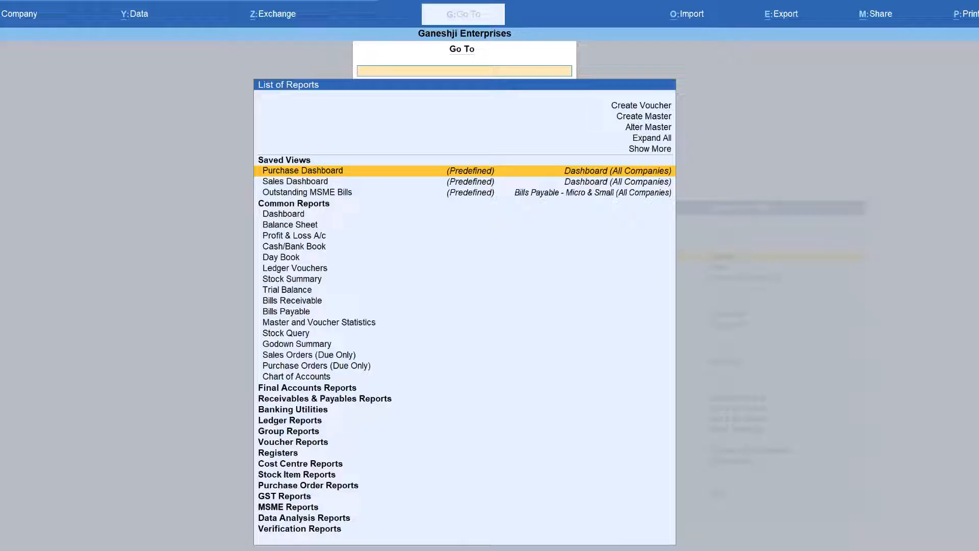
pyautogui.write('Prof')
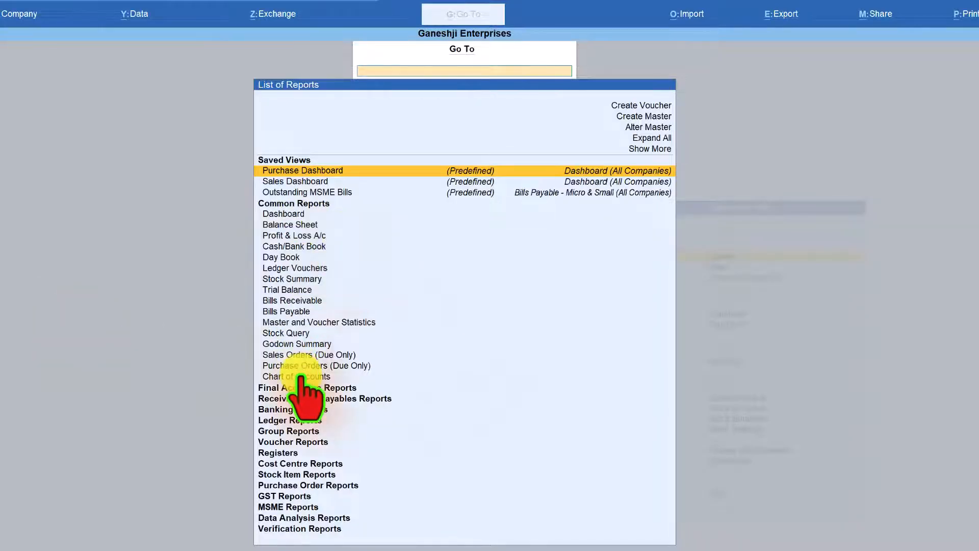
pyautogui.moveTo(303, 293)
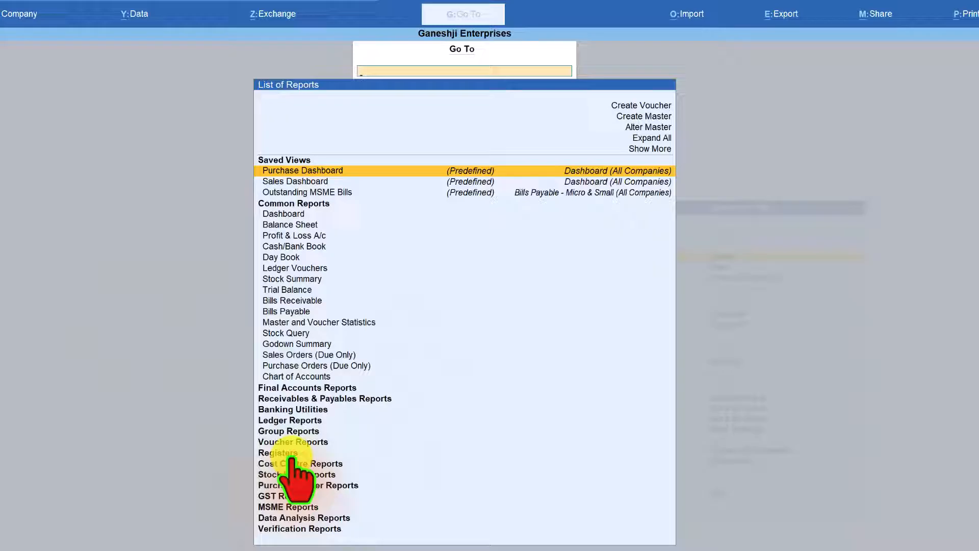
pyautogui.moveTo(303, 343)
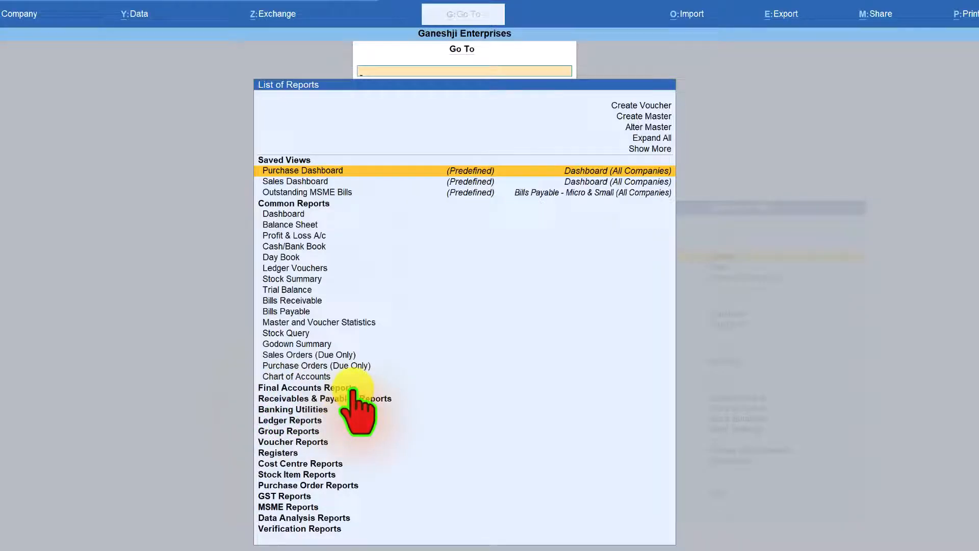
pyautogui.moveTo(337, 415)
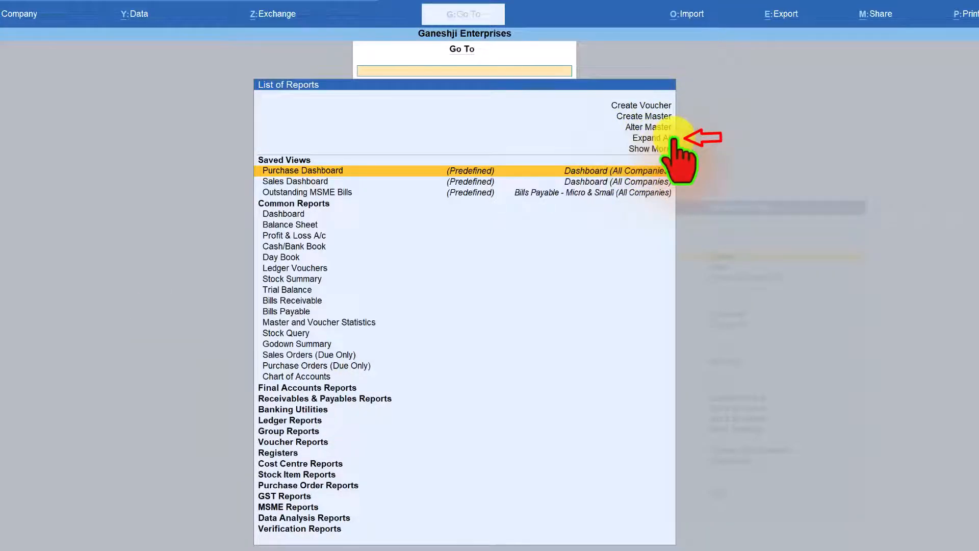
# - Expand all report groups to reveal their reports, then collapse them back to headings
pyautogui.click(651, 137)
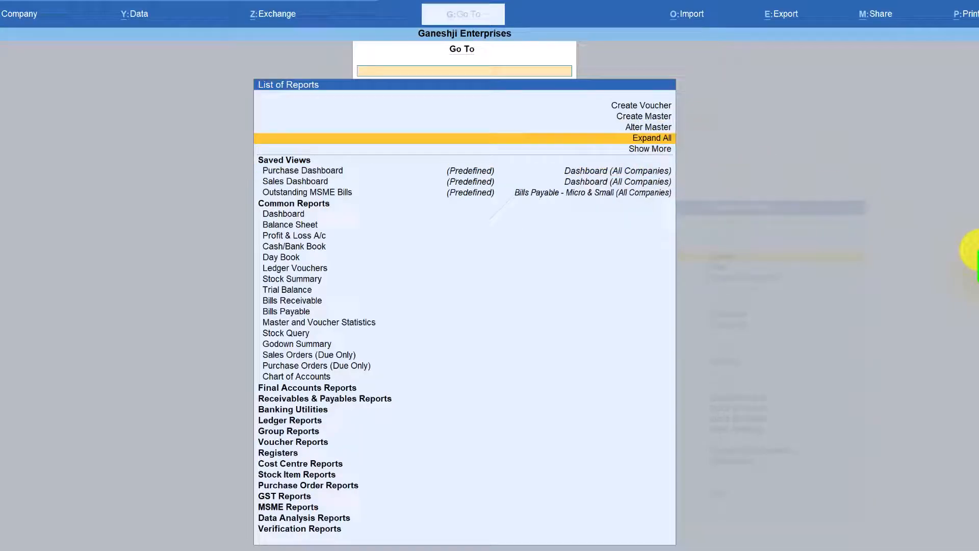
pyautogui.click(651, 138)
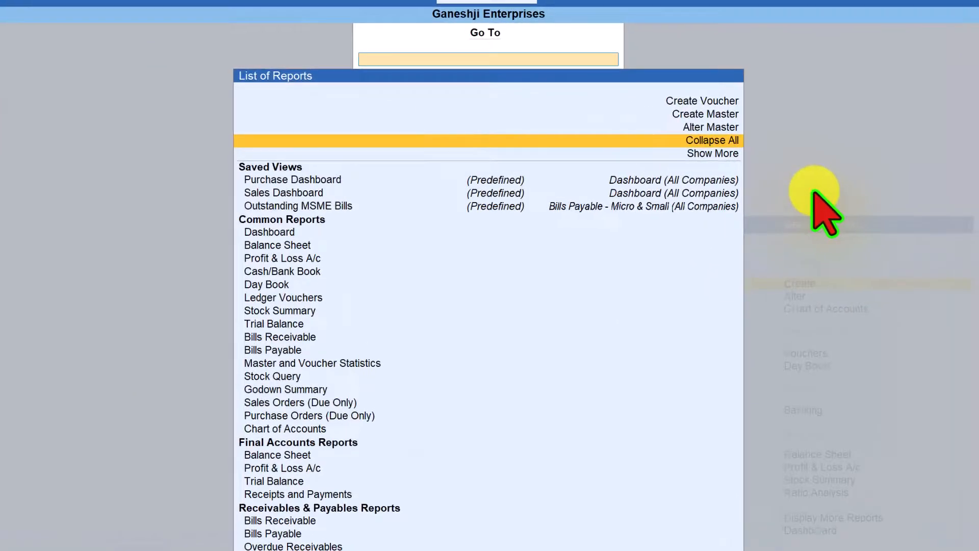
pyautogui.click(710, 140)
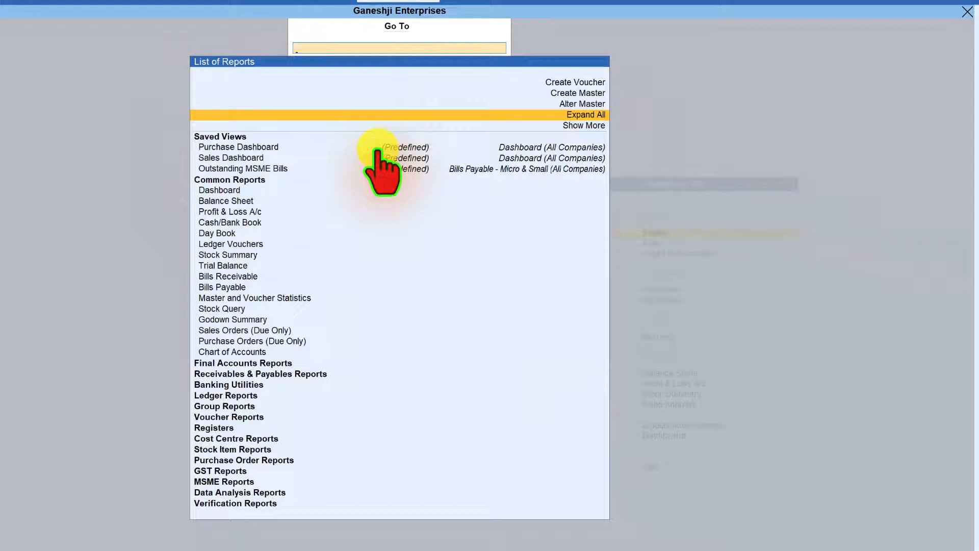
pyautogui.moveTo(590, 521)
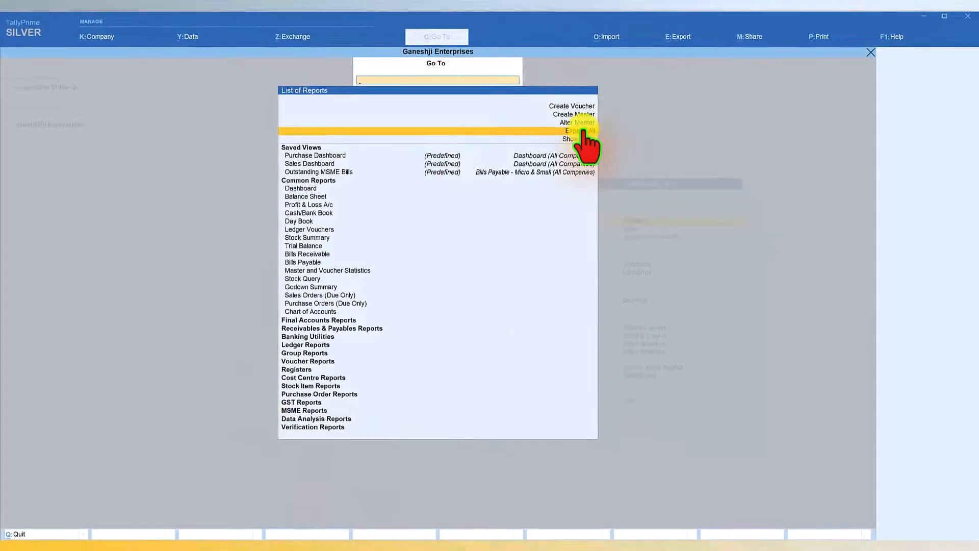
# - Expand all report groups again so each category lists its reports
pyautogui.click(576, 138)
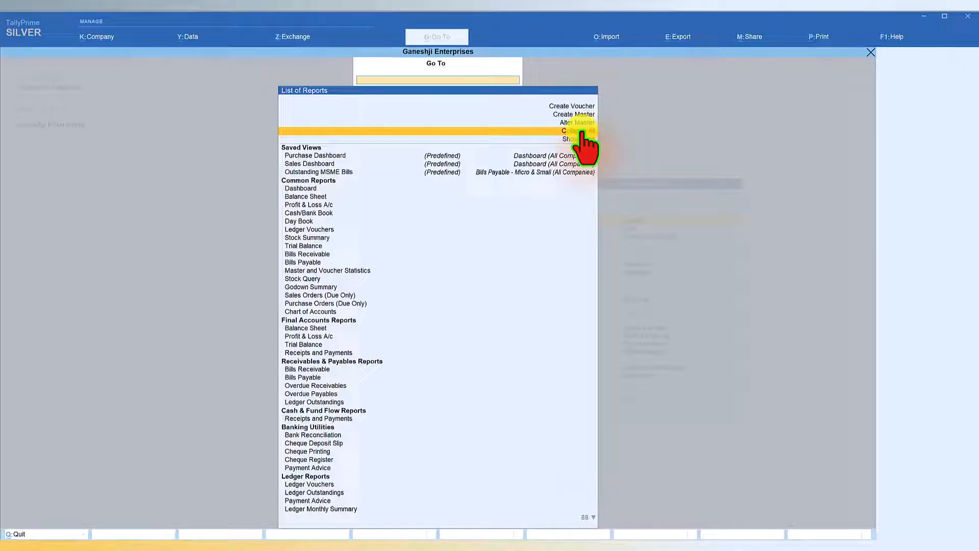
pyautogui.click(574, 131)
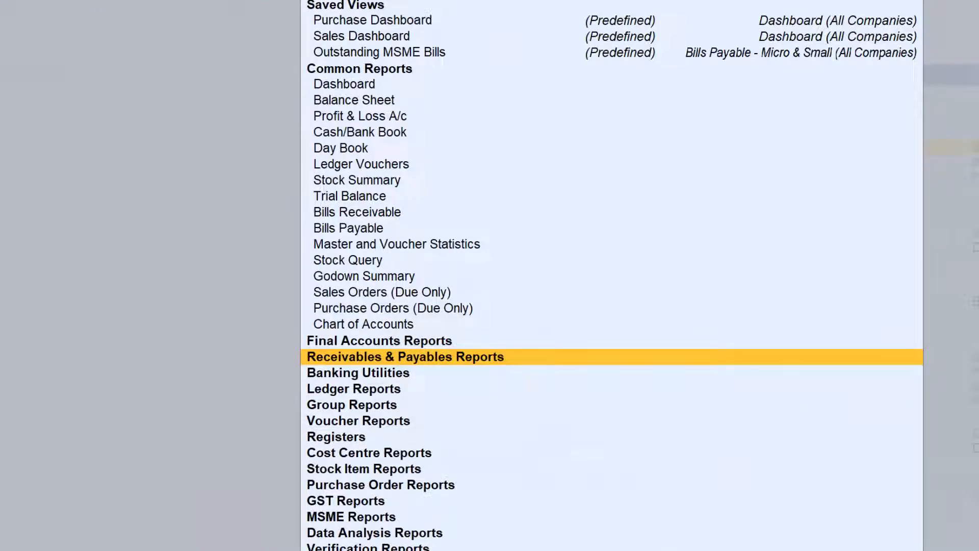
pyautogui.press('Alt+Enter')
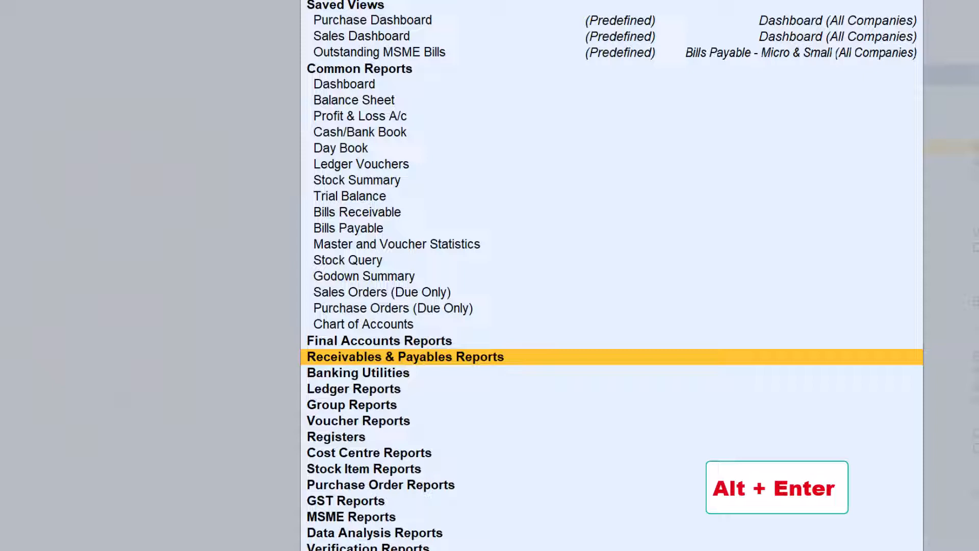
pyautogui.click(405, 356)
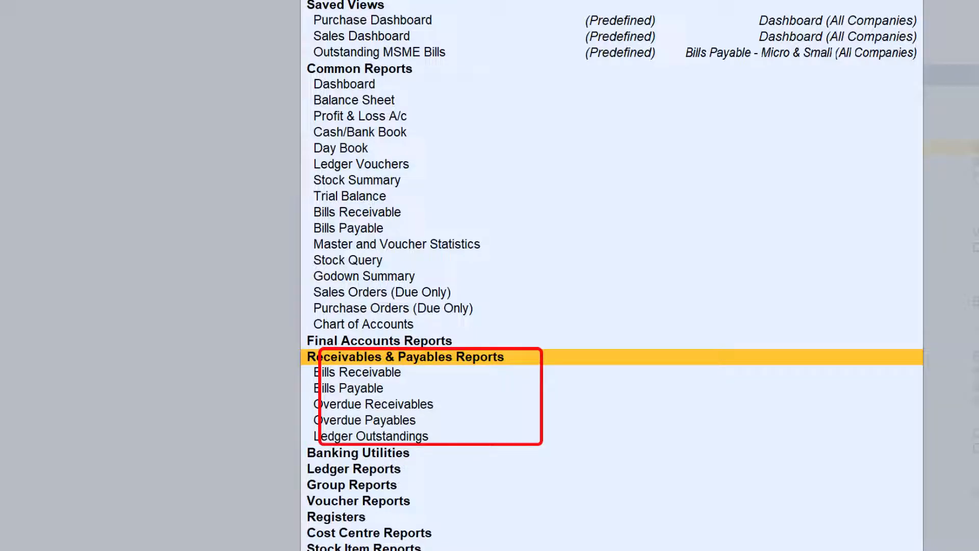
pyautogui.press('Alt+Enter')
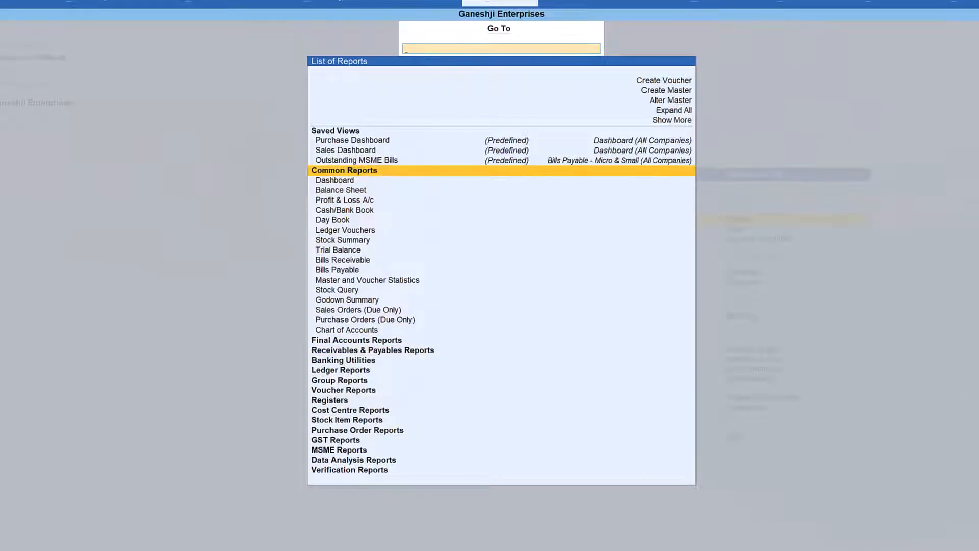
# - Expand all report groups at once so every category shows its individual reports
pyautogui.click(344, 170)
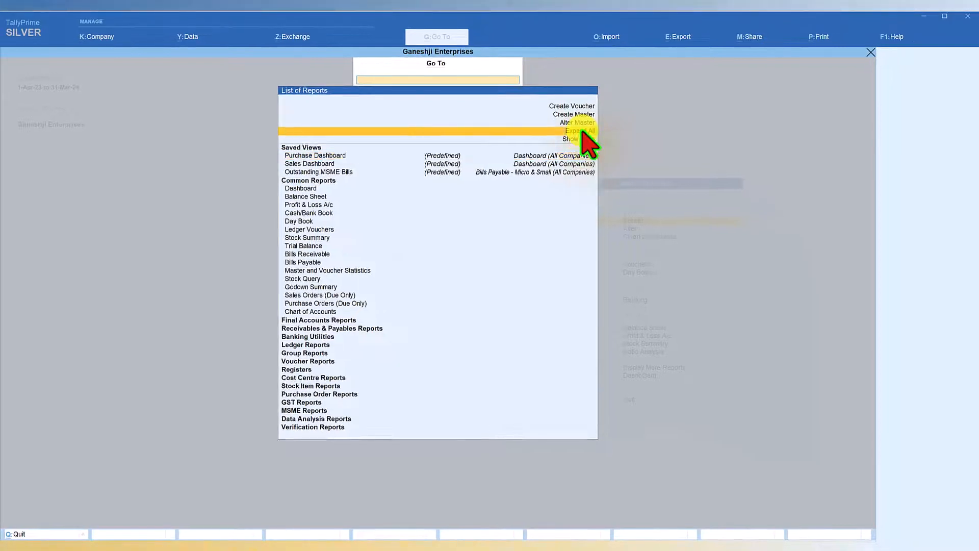
pyautogui.click(575, 130)
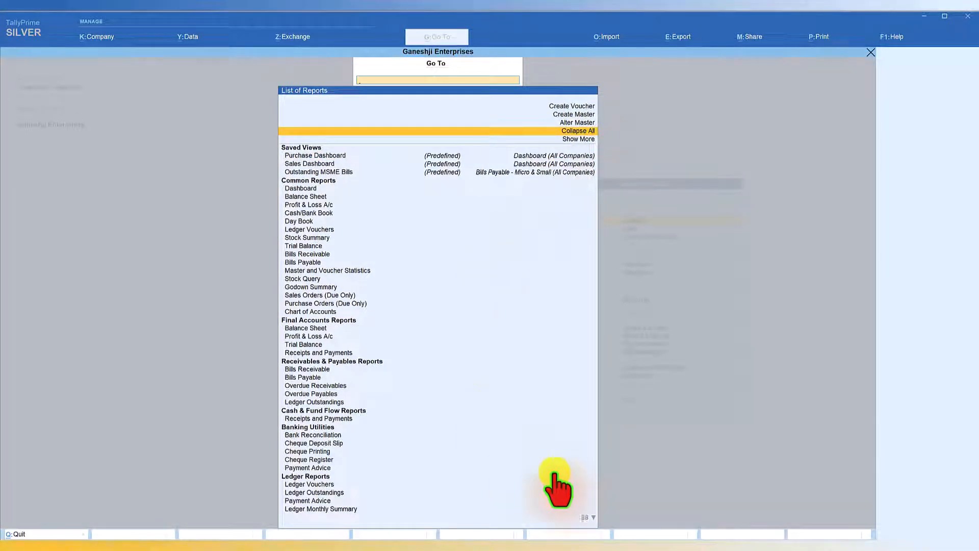
pyautogui.moveTo(609, 259)
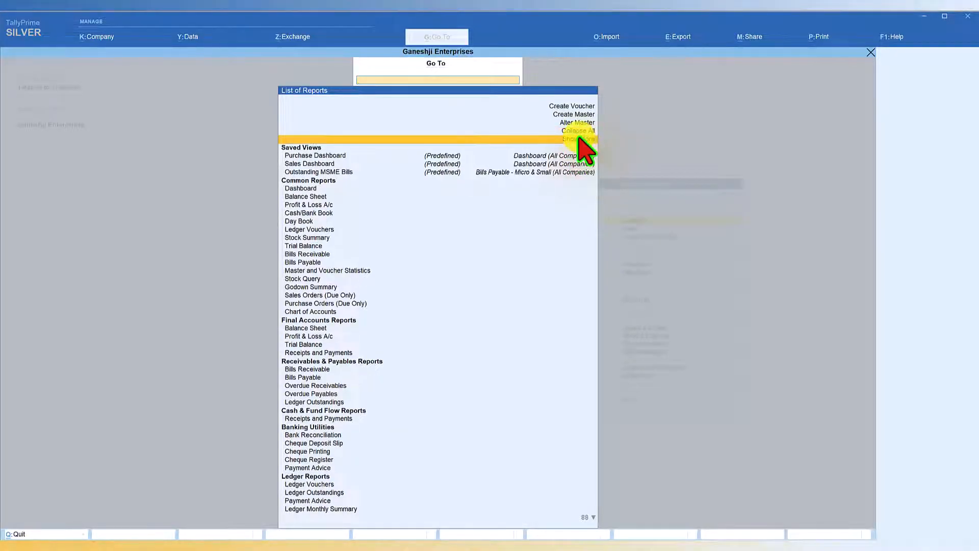
# - Show More reports per group, such as Ratio Analysis and Cash Flow Projection, reaching 197 entries
pyautogui.click(575, 139)
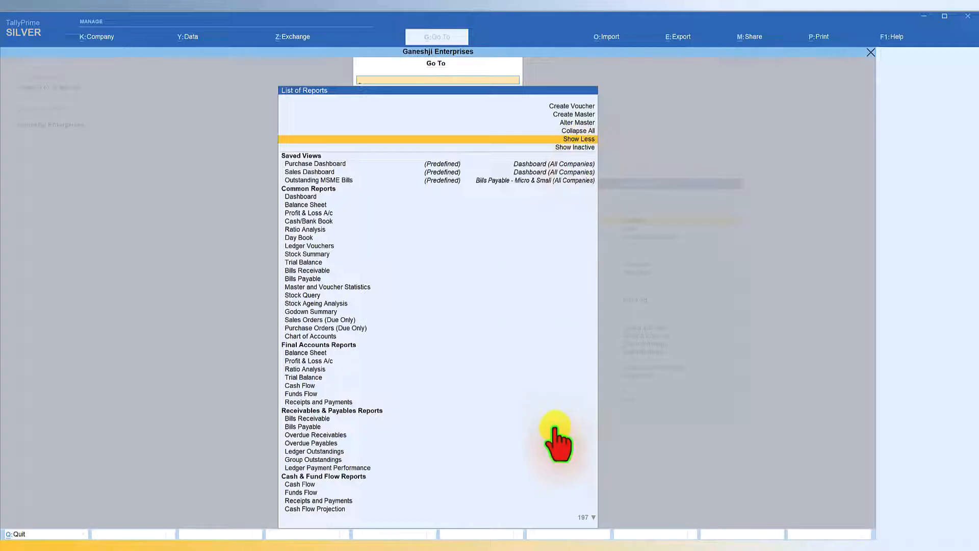
pyautogui.moveTo(571, 518)
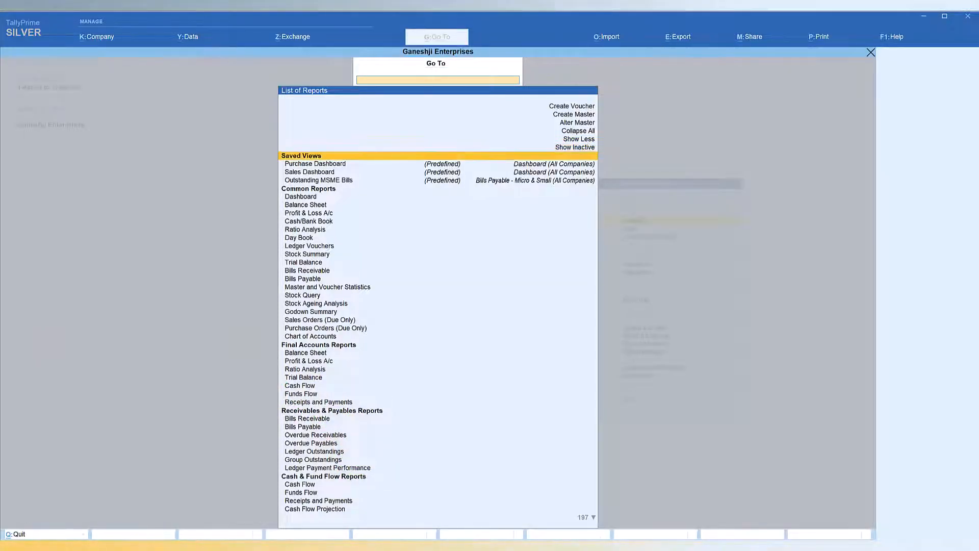
pyautogui.scroll(-3)
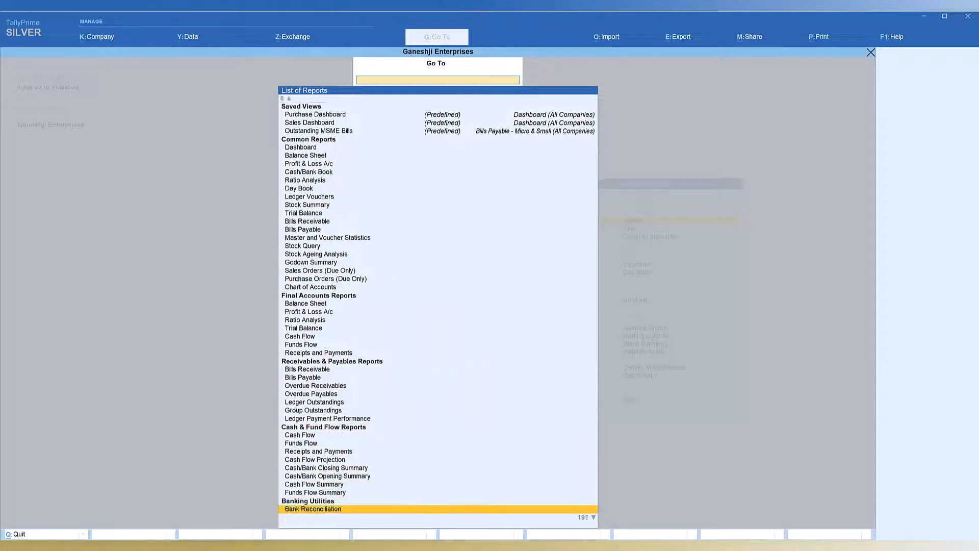
pyautogui.scroll(-3)
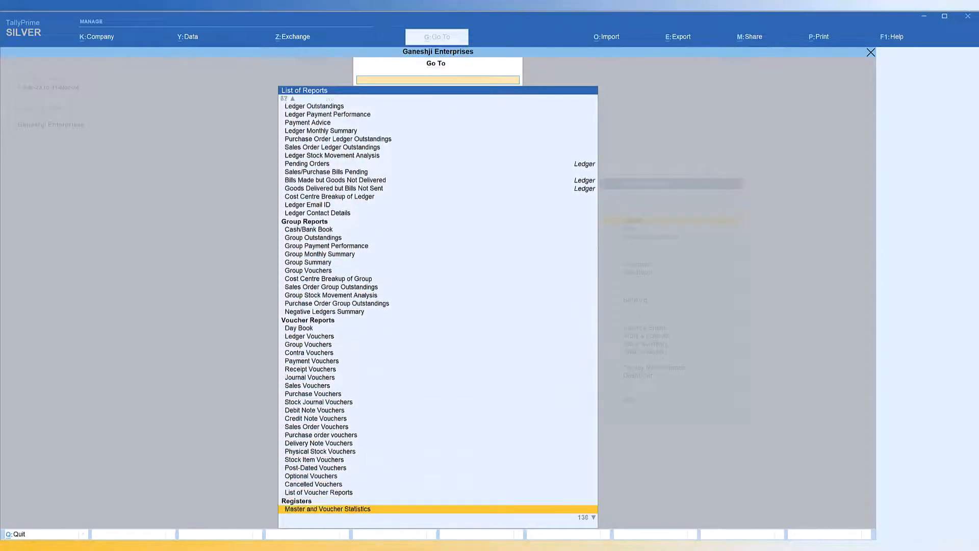
pyautogui.scroll(-3)
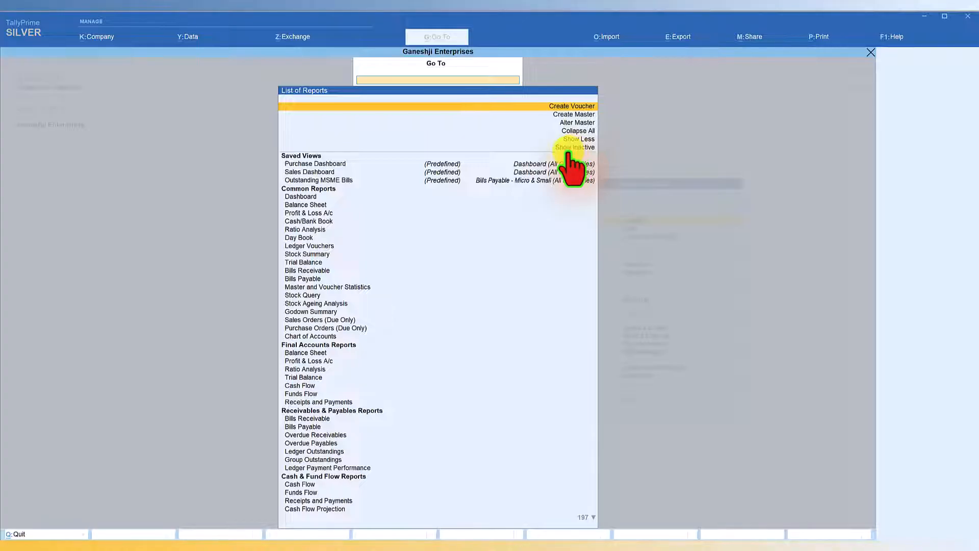
# - Show Inactive reports as well, bringing the list to 375 entries
pyautogui.click(573, 147)
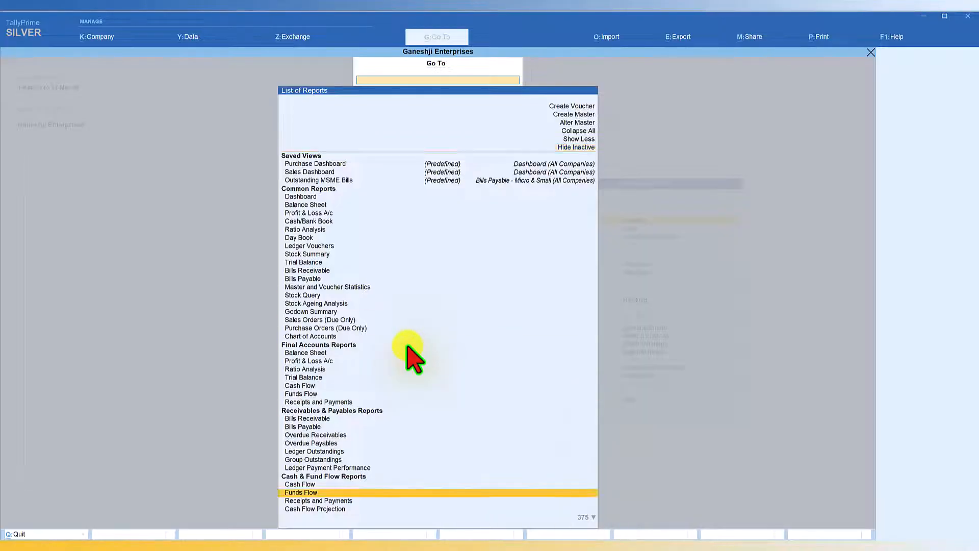
pyautogui.scroll(-3)
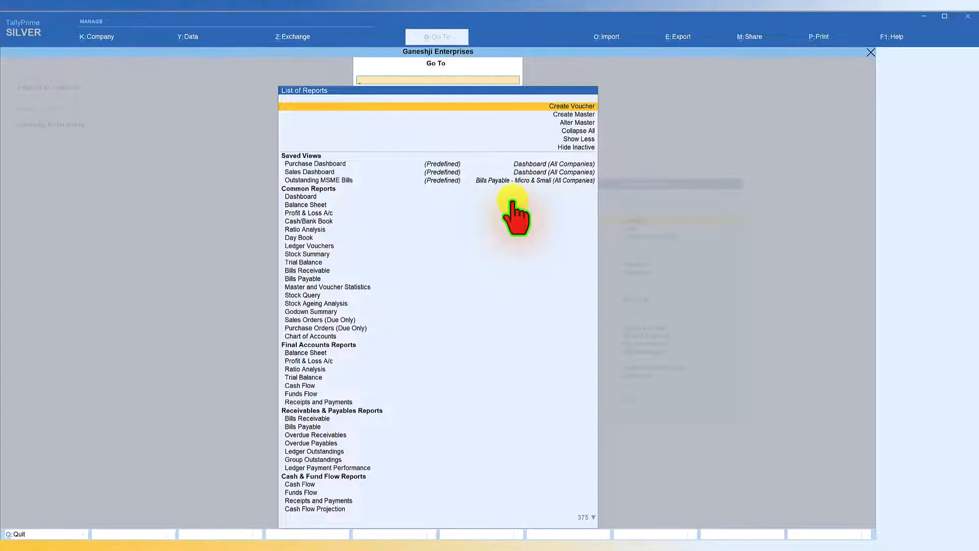
pyautogui.moveTo(571, 122)
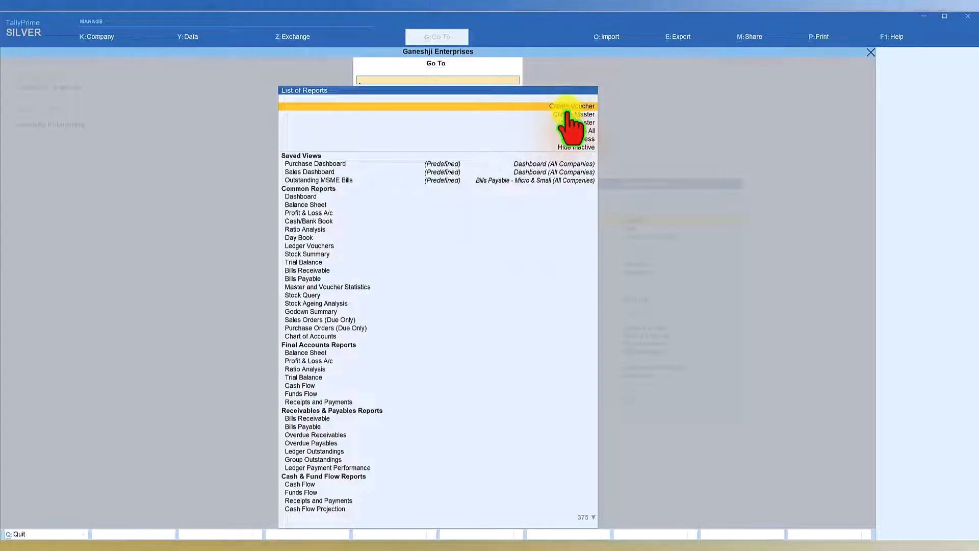